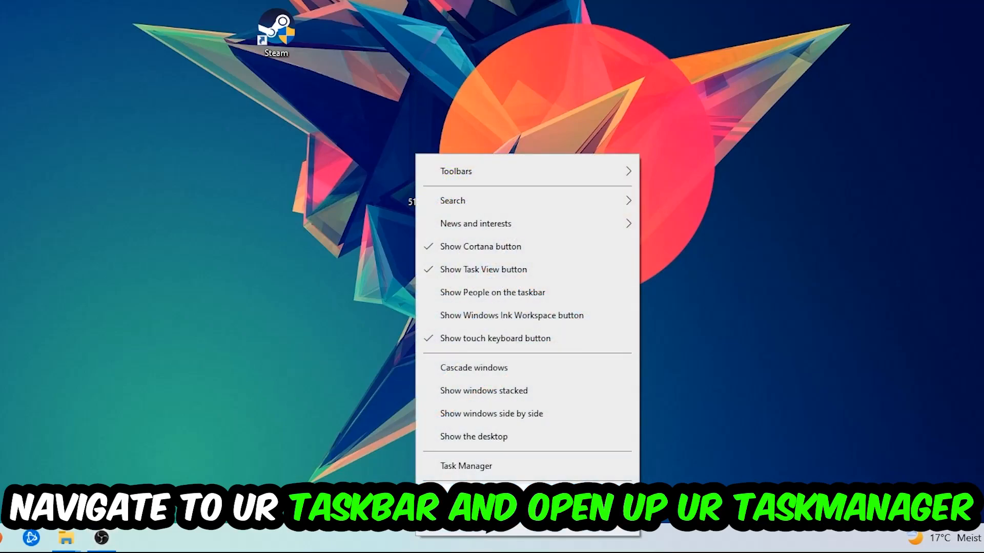
# Step: Launch Task Manager from the taskbar context menu
pyautogui.click(466, 465)
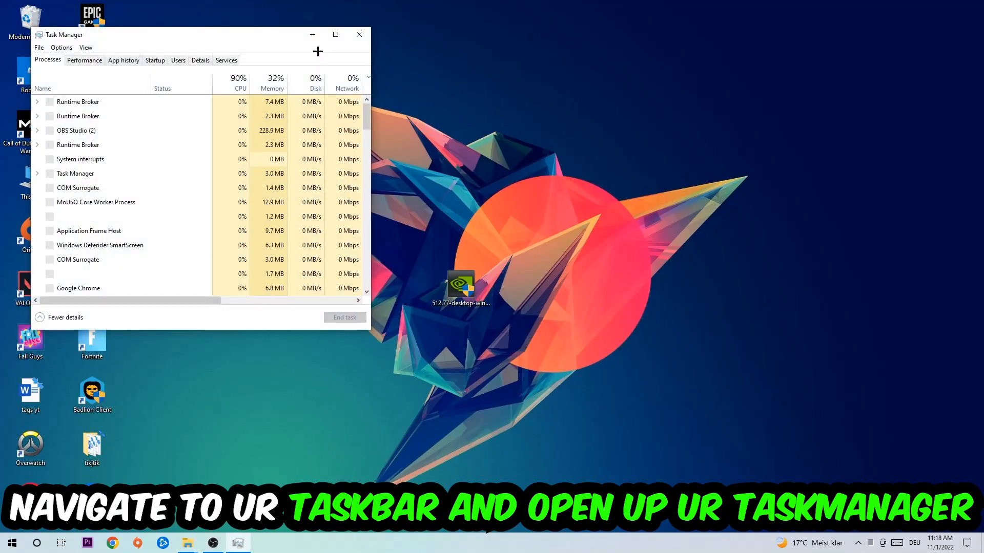
# Step: Maximize Task Manager and end the Microsoft Text Input Application process from the Processes list
pyautogui.click(336, 35)
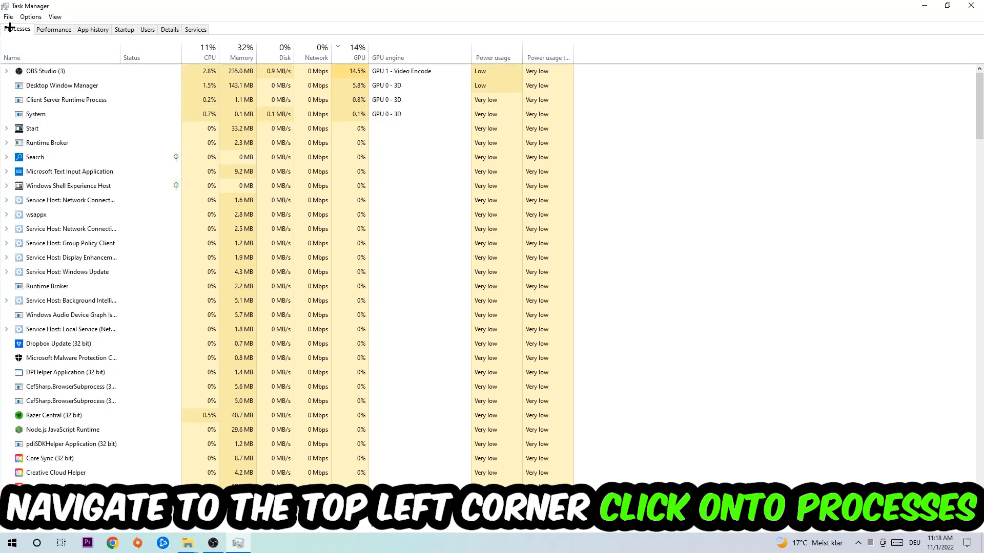
pyautogui.click(71, 257)
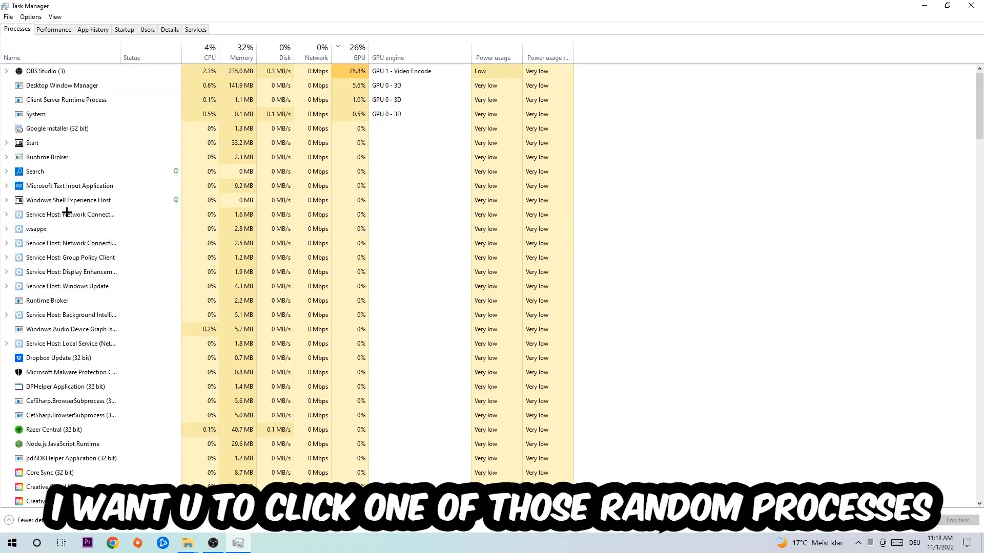
pyautogui.click(69, 171)
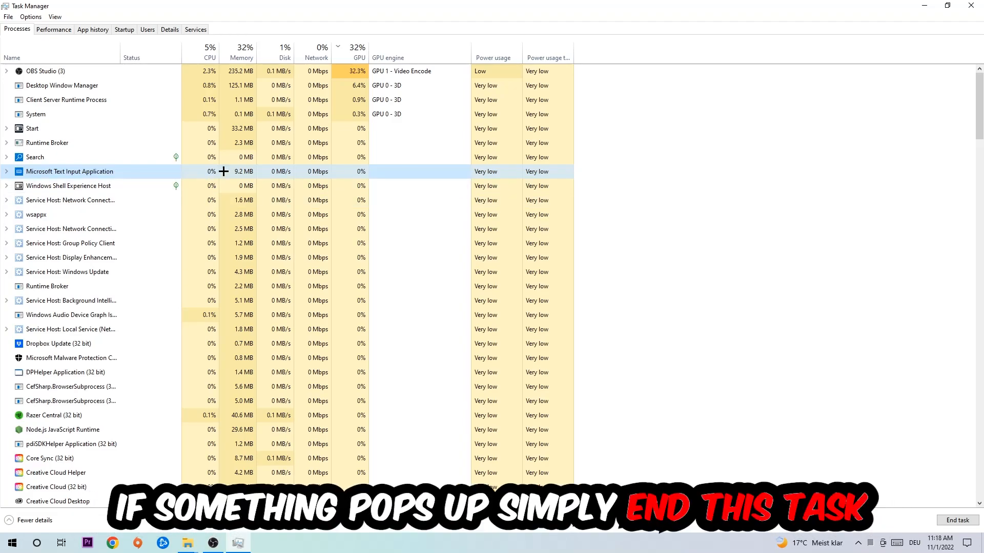
pyautogui.rightClick(69, 171)
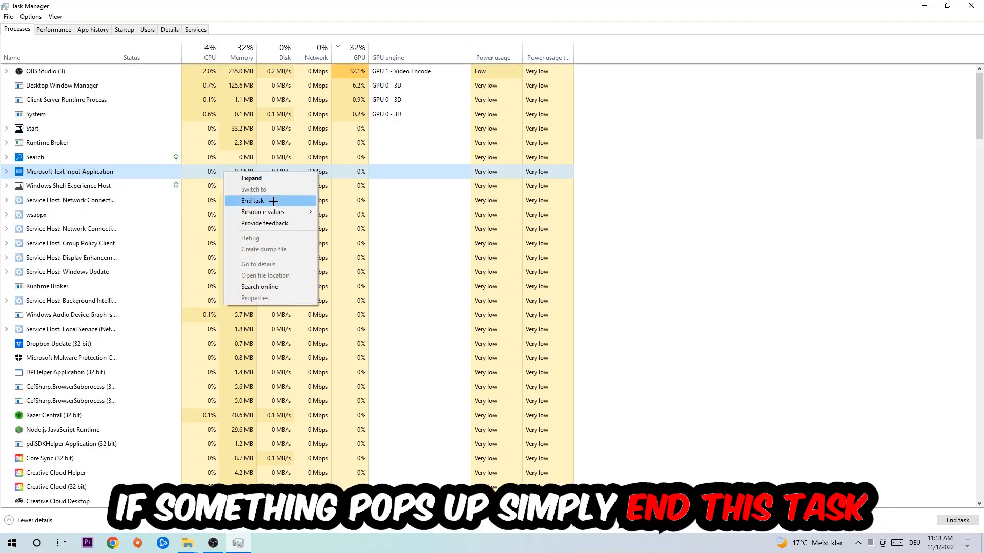
pyautogui.click(253, 201)
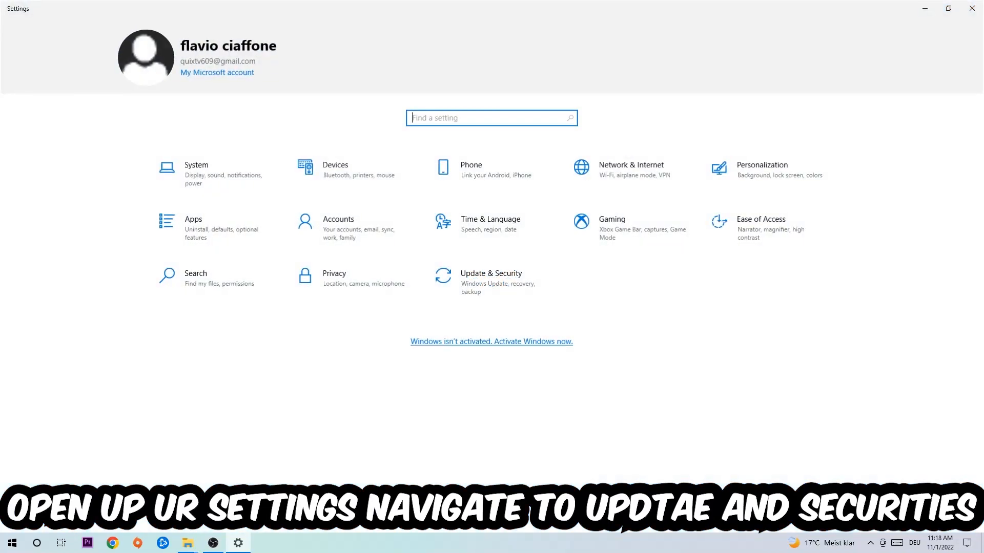
# Step: View the Windows Update page under Update & Security, showing the PC up to date with 22H2 available
pyautogui.click(491, 278)
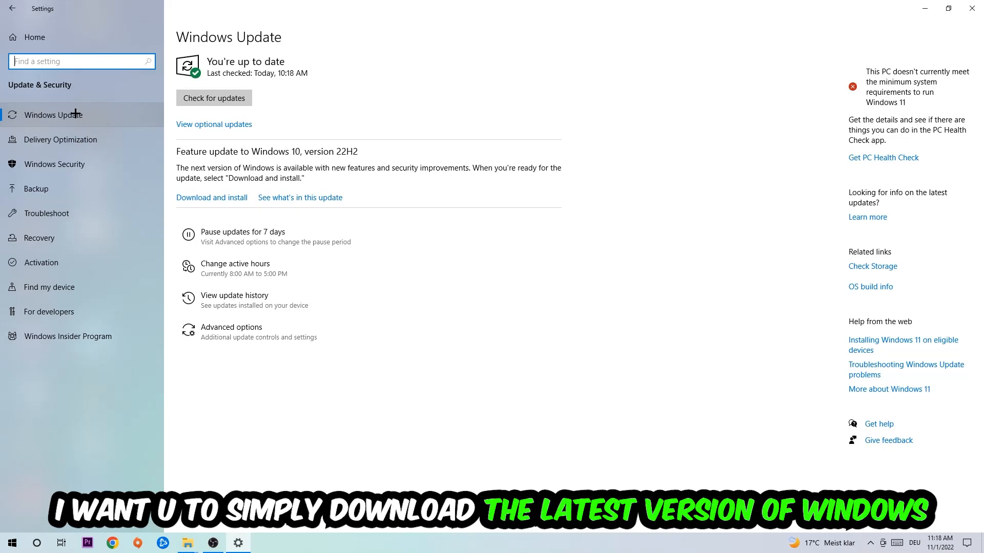
pyautogui.moveTo(357, 88)
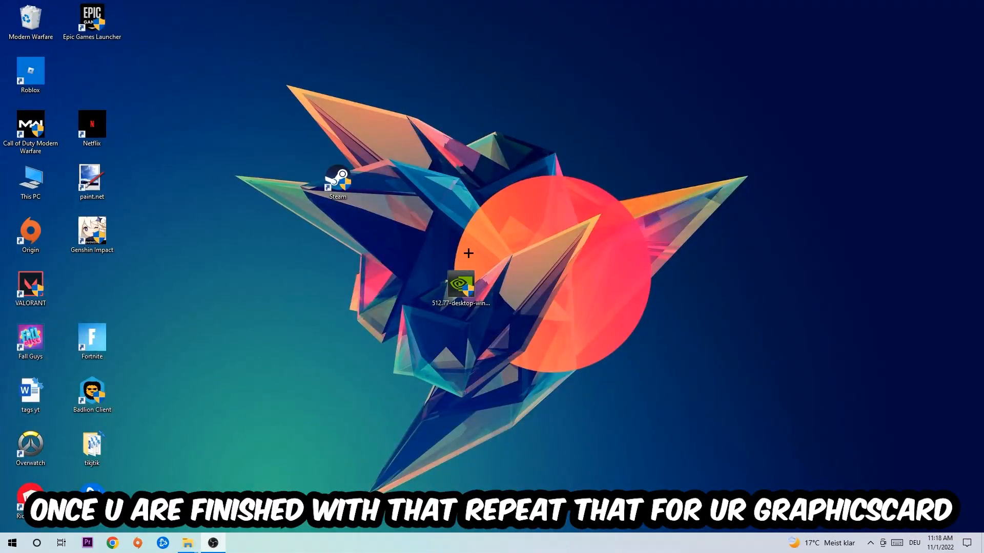
# Step: Move the NVIDIA driver file into the icon column, centre the Steam shortcut, and bring up its context menu
pyautogui.moveTo(460, 286); pyautogui.dragTo(338, 286)
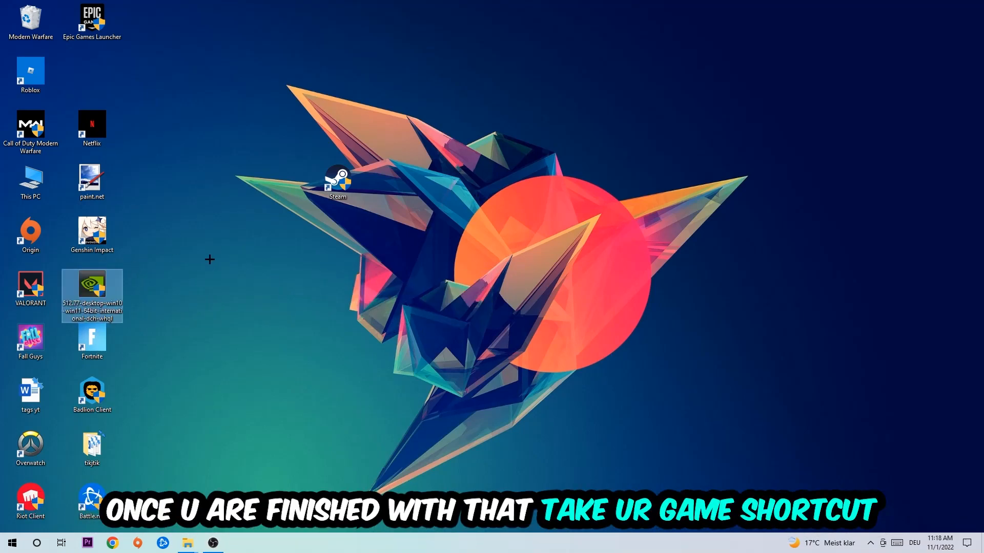
pyautogui.moveTo(337, 183); pyautogui.dragTo(522, 236)
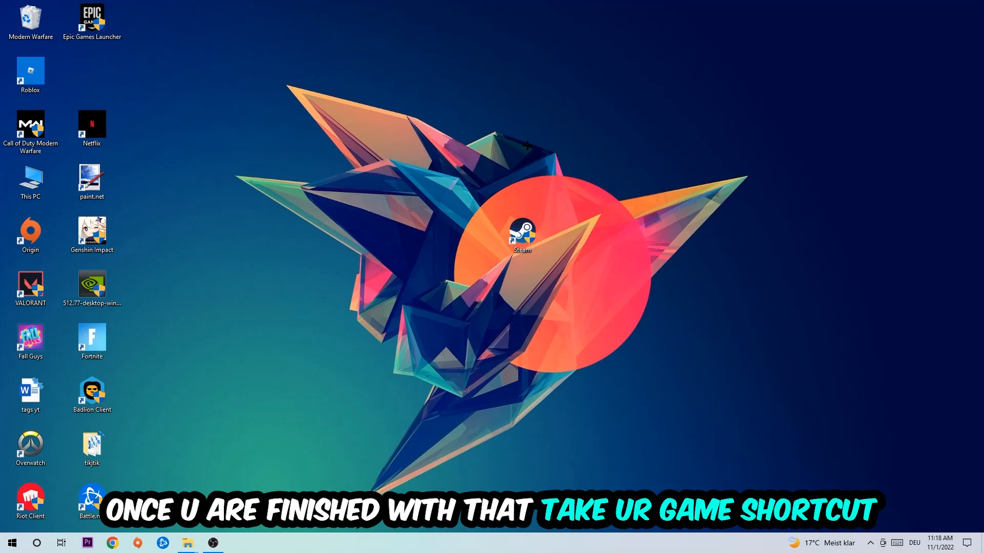
pyautogui.moveTo(521, 236); pyautogui.dragTo(593, 233)
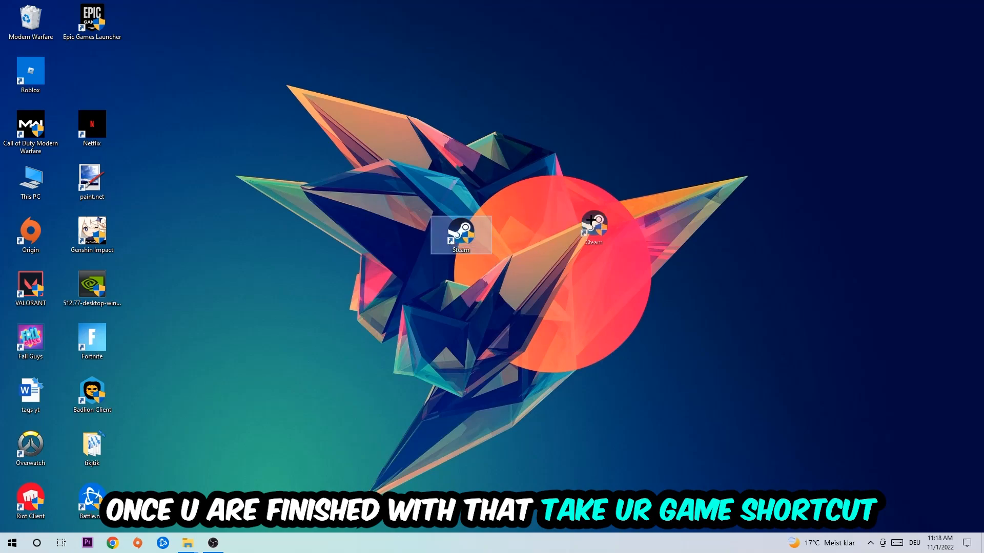
pyautogui.rightClick(460, 236)
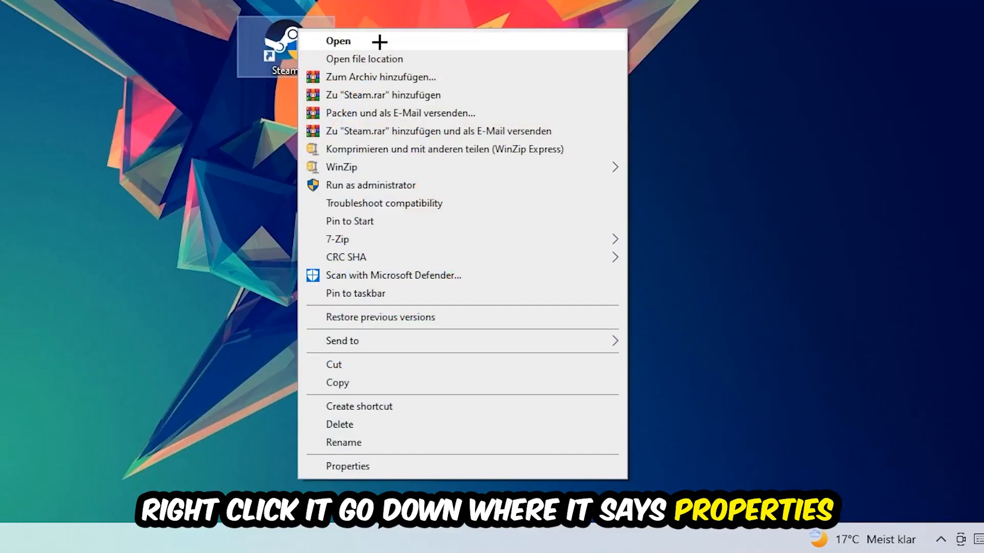
# Step: Enable Windows 8 compatibility mode and Run as administrator in the Steam shortcut's Properties
pyautogui.click(347, 466)
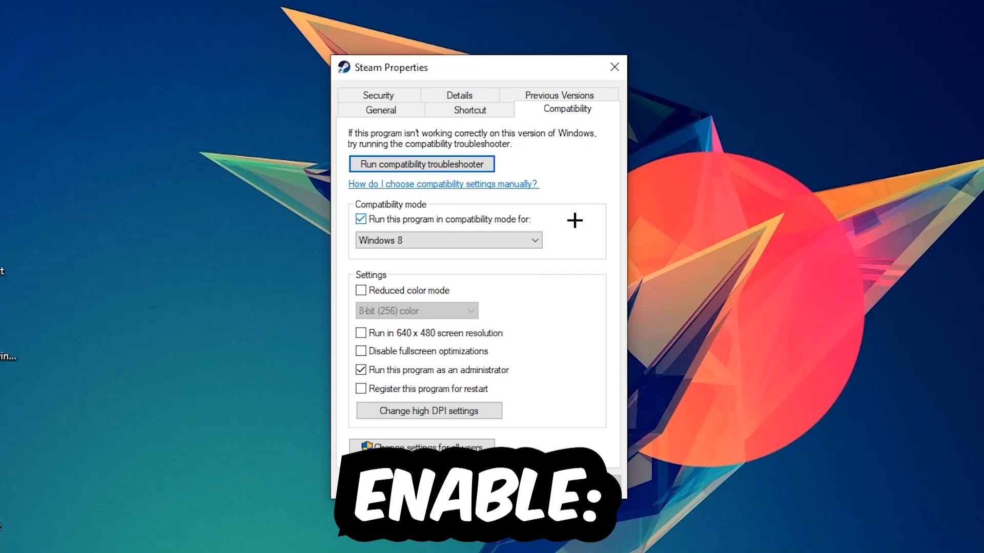
pyautogui.moveTo(398, 362)
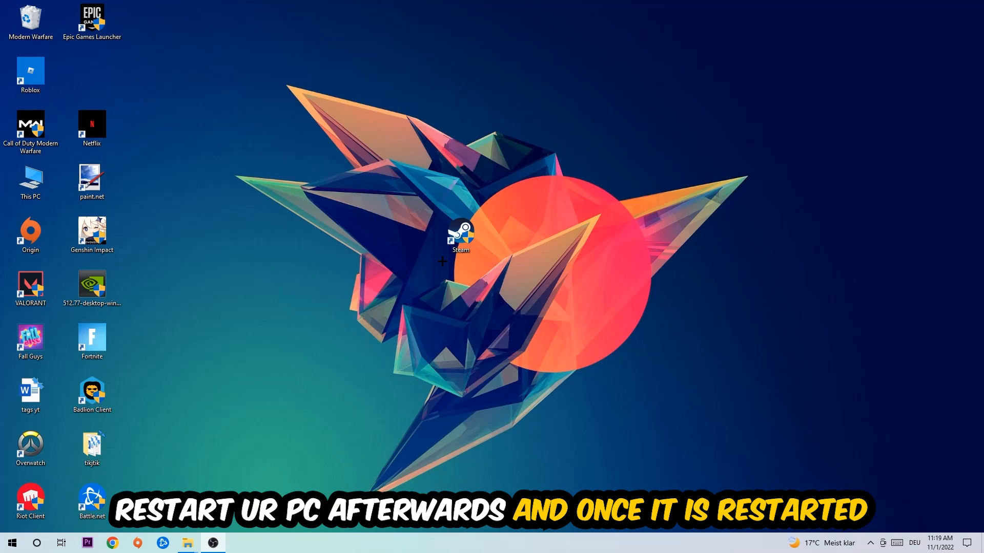
# Step: Drag the Steam shortcut higher on the desktop, now showing the administrator shield overlay
pyautogui.moveTo(461, 236); pyautogui.dragTo(400, 129)
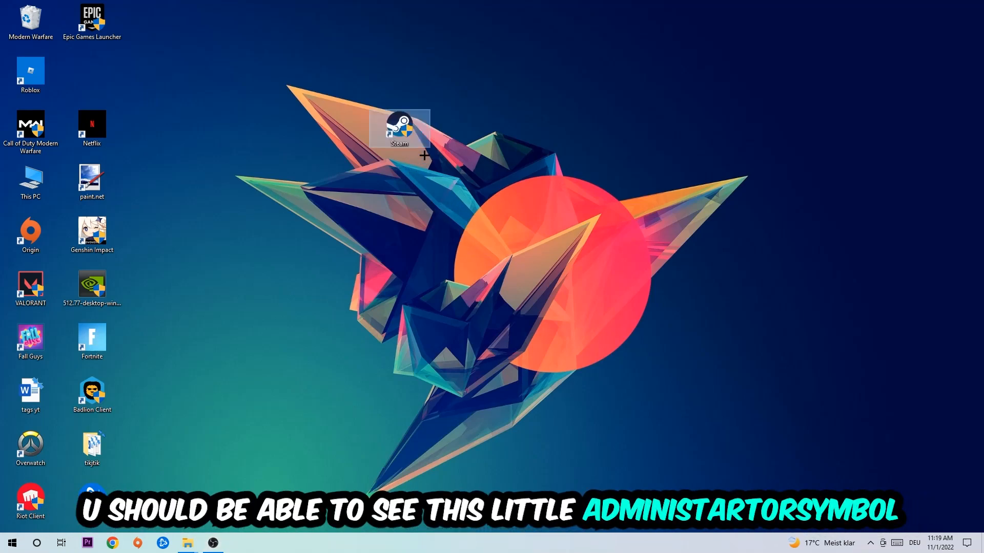
pyautogui.moveTo(399, 129)
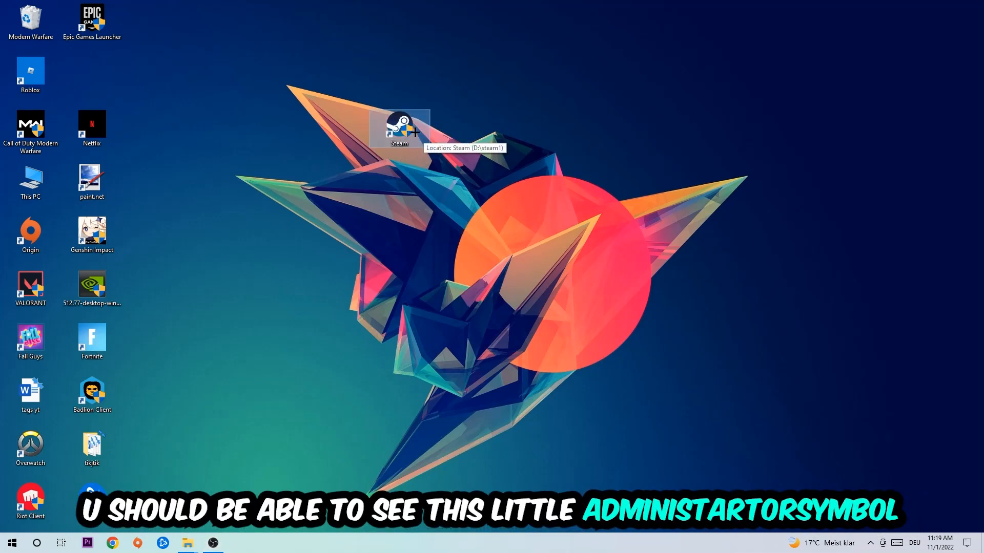